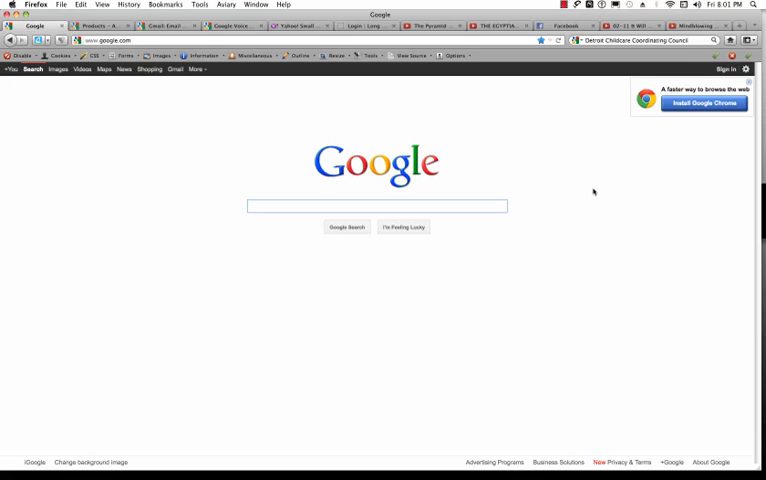
# - Sign in to Gmail with the Google account username and password
pyautogui.click(376, 208)
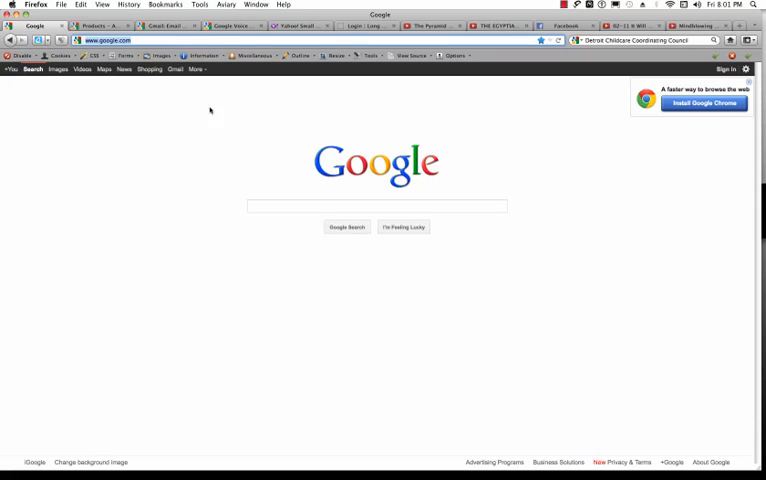
pyautogui.click(378, 208)
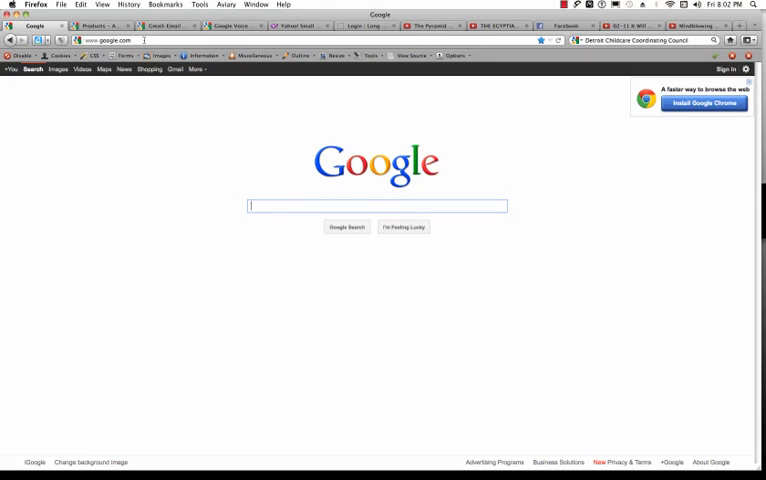
pyautogui.click(120, 40)
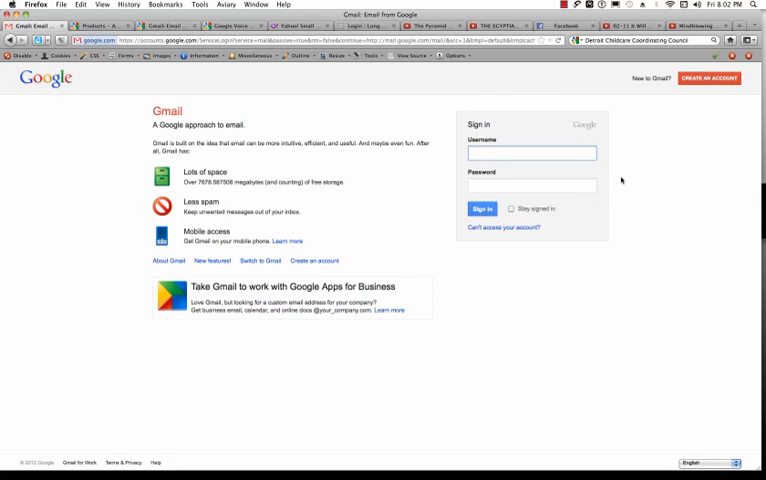
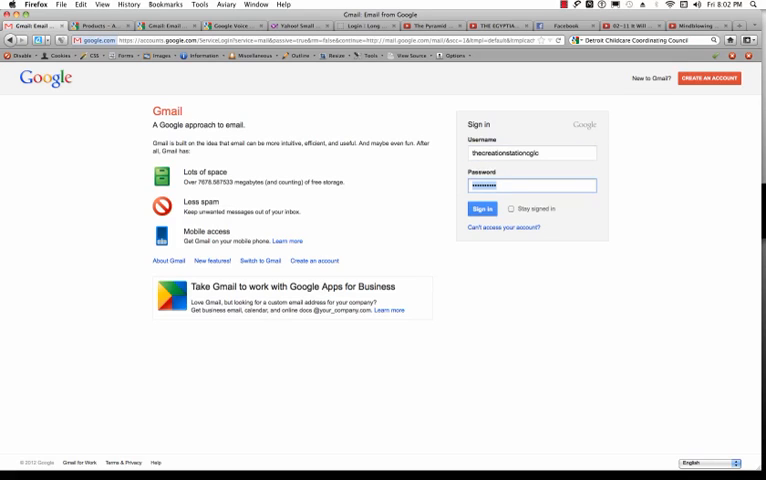
pyautogui.click(482, 208)
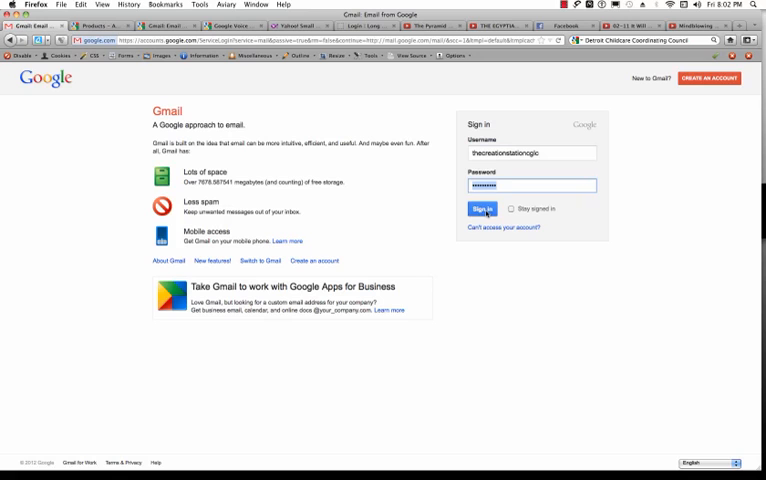
pyautogui.click(484, 210)
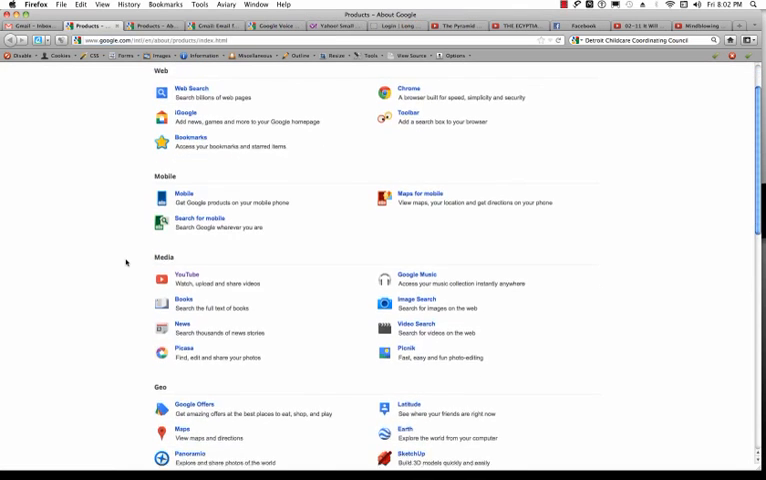
# - Scroll through the Google products directory looking for Voice
pyautogui.scroll(-3)
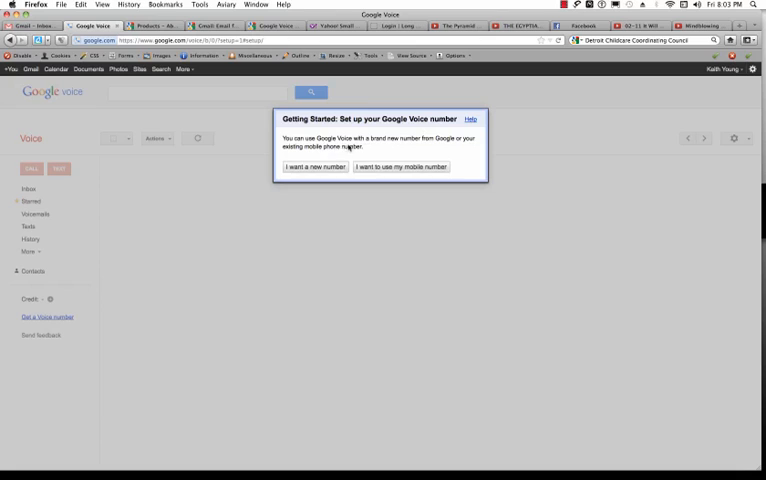
pyautogui.moveTo(336, 152)
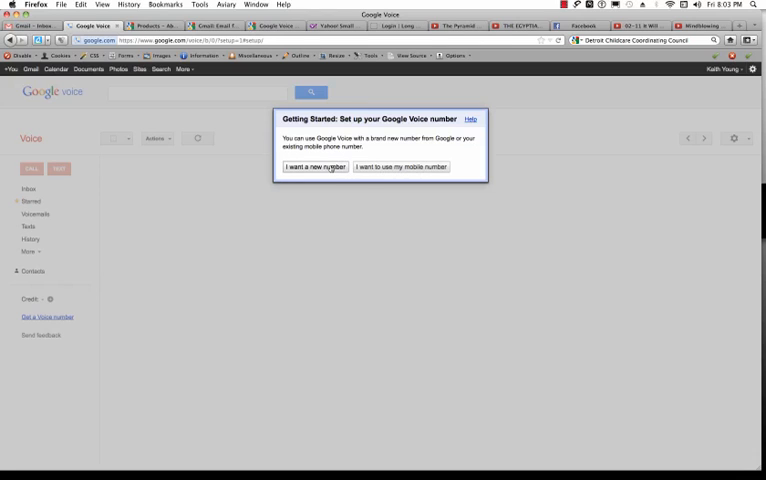
# - Choose 'I want a new number' in the Getting Started dialog
pyautogui.click(316, 166)
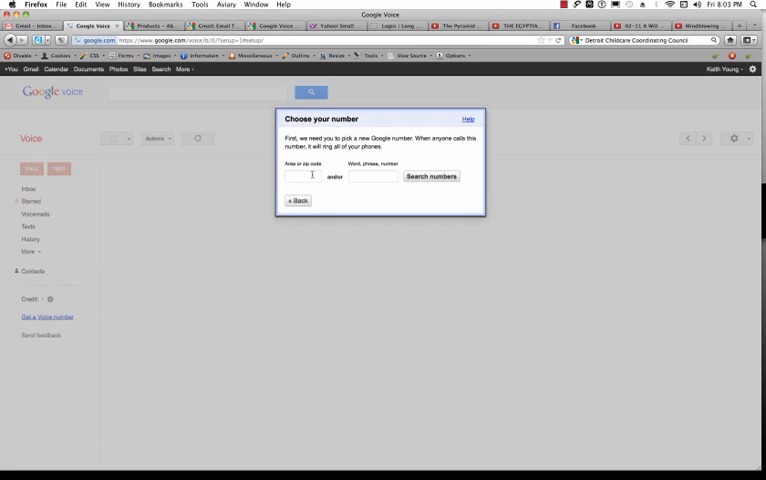
# - Search area code 313, select the first available number and continue to reserve it
pyautogui.click(432, 188)
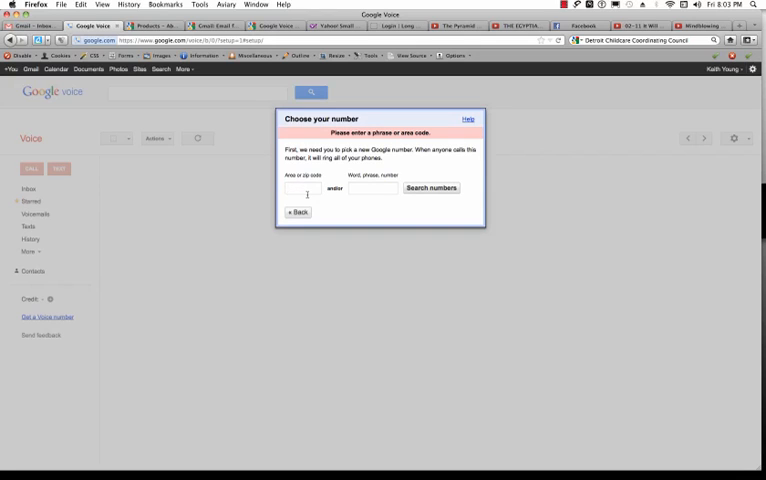
pyautogui.write('313')
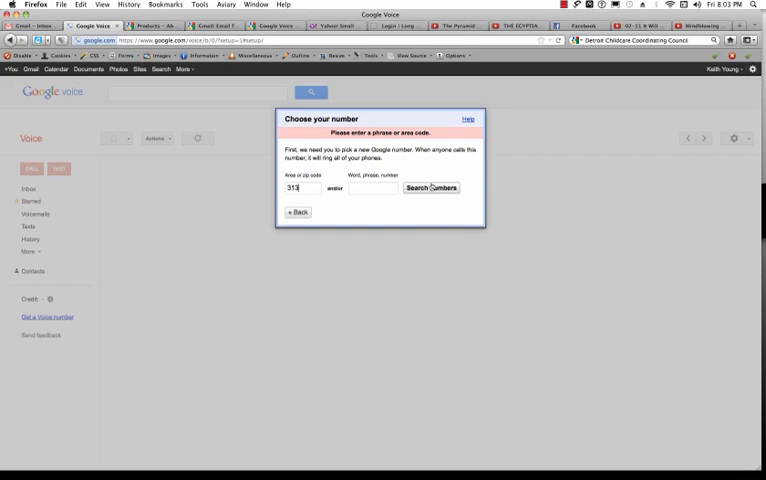
pyautogui.click(432, 188)
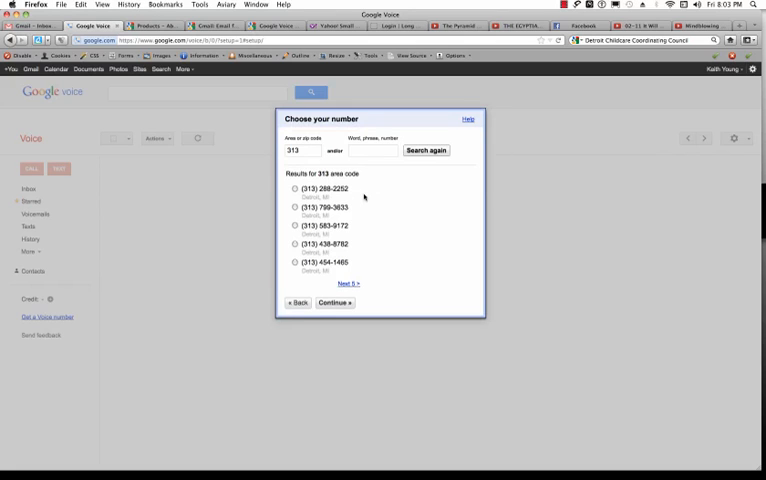
pyautogui.click(292, 188)
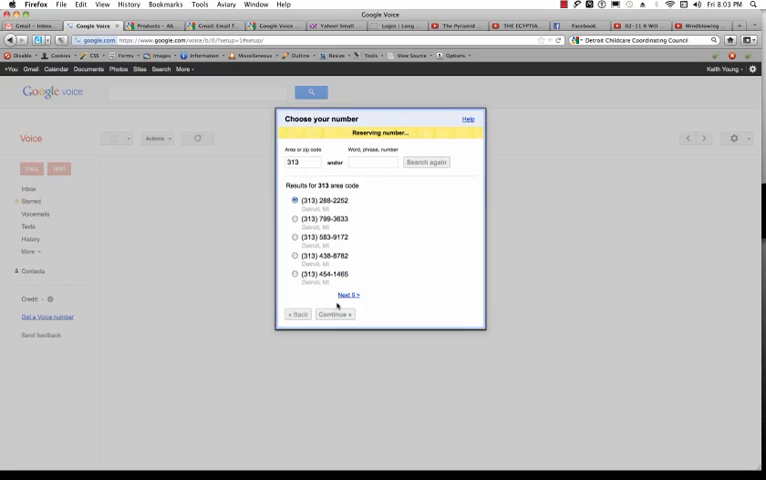
pyautogui.click(334, 312)
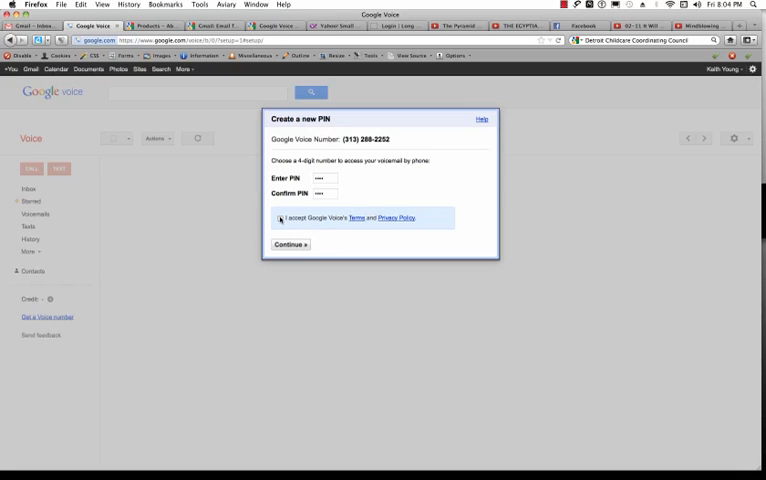
# - Accept the terms and create the account with the chosen four-digit PIN
pyautogui.click(280, 218)
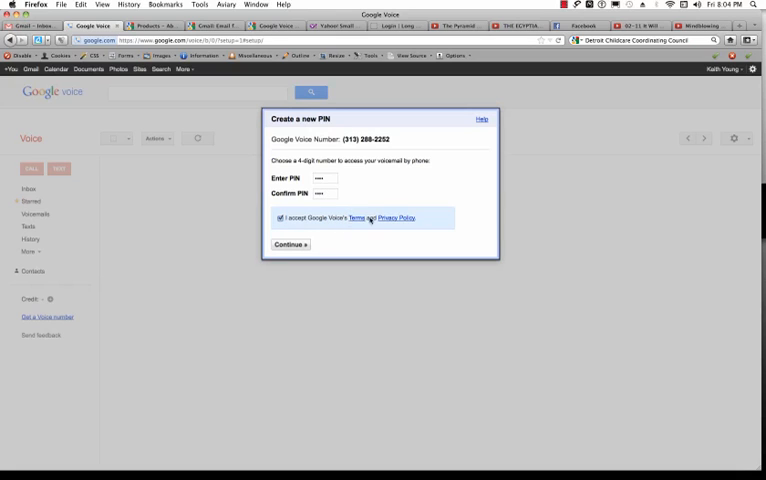
pyautogui.click(292, 244)
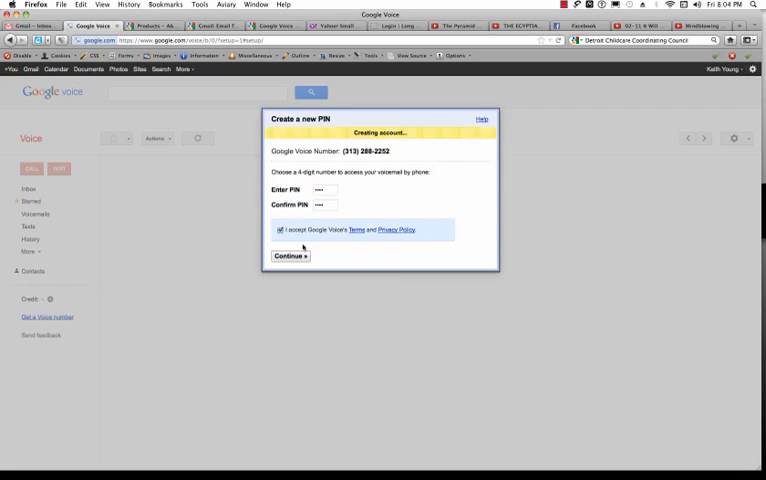
pyautogui.click(288, 256)
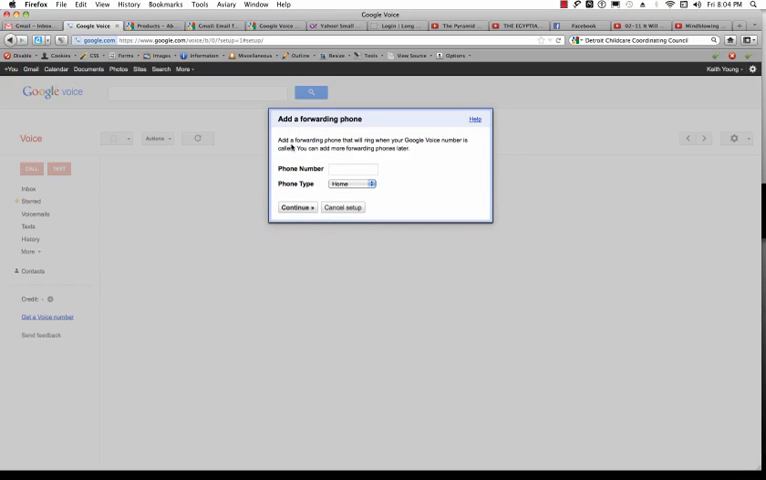
pyautogui.moveTo(376, 148)
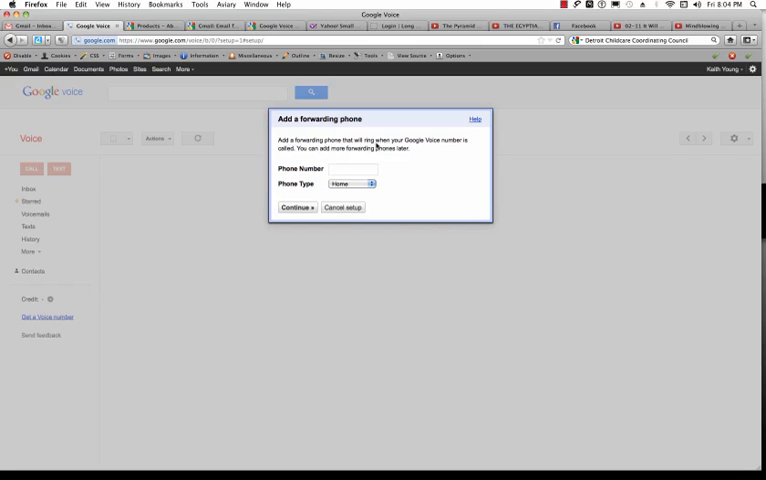
pyautogui.moveTo(334, 156)
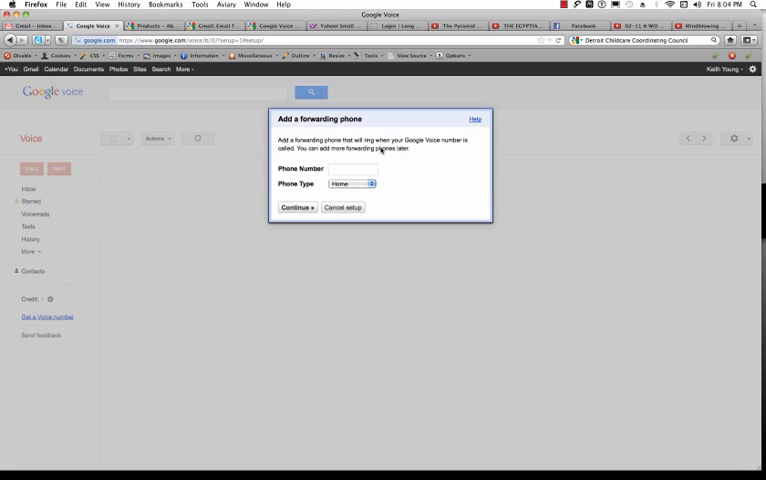
# - Set the forwarding phone type to Mobile, enter the number and continue to verification
pyautogui.click(350, 184)
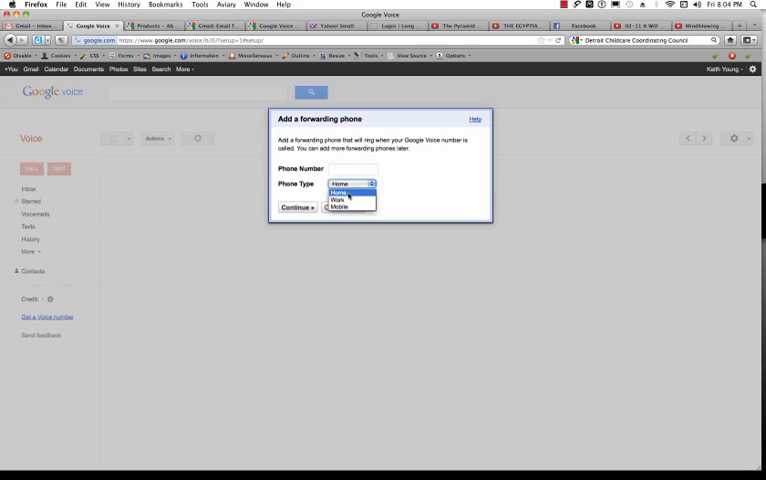
pyautogui.click(336, 208)
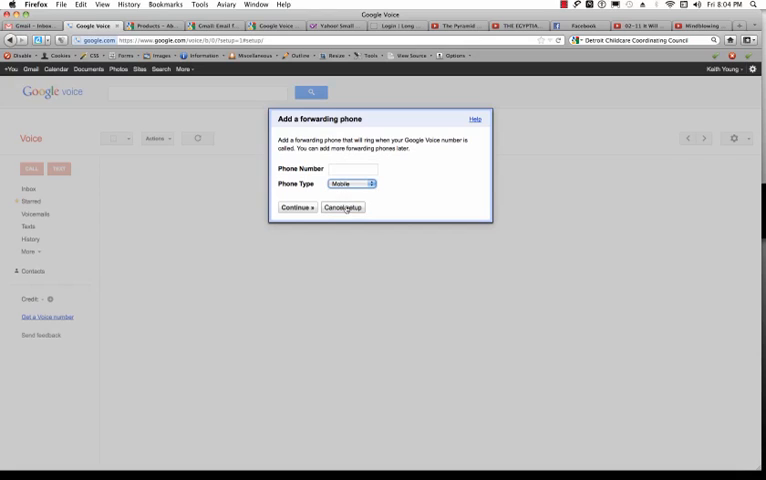
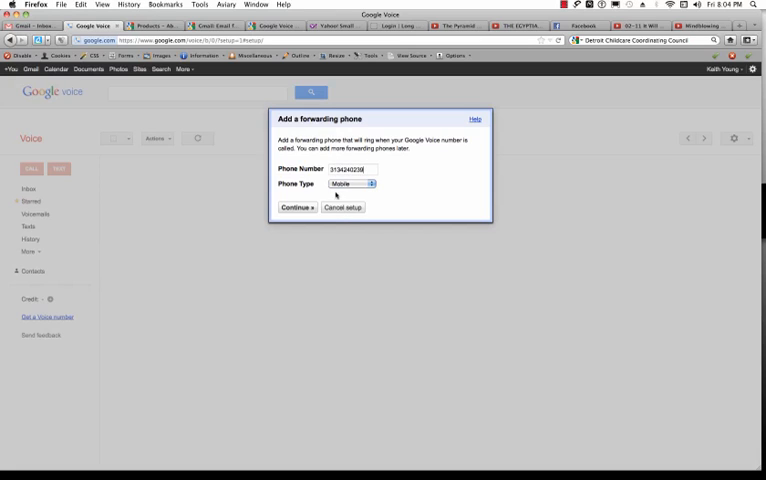
pyautogui.click(296, 208)
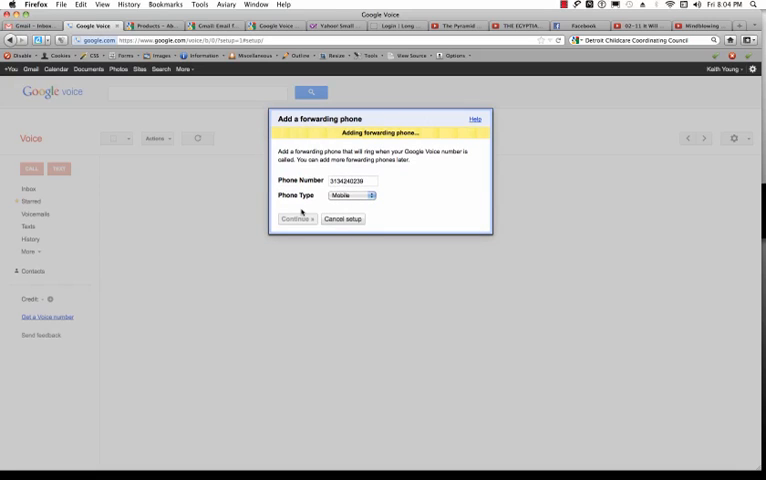
pyautogui.click(296, 220)
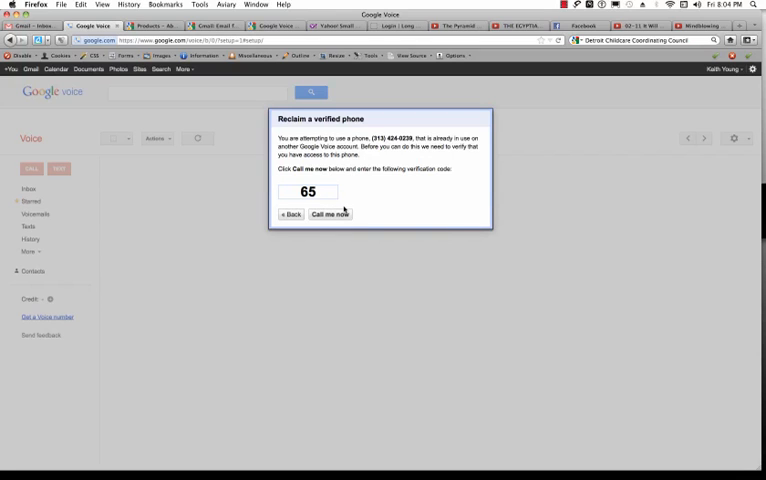
# - Have Google call the forwarding phone now to verify it with the code
pyautogui.click(328, 214)
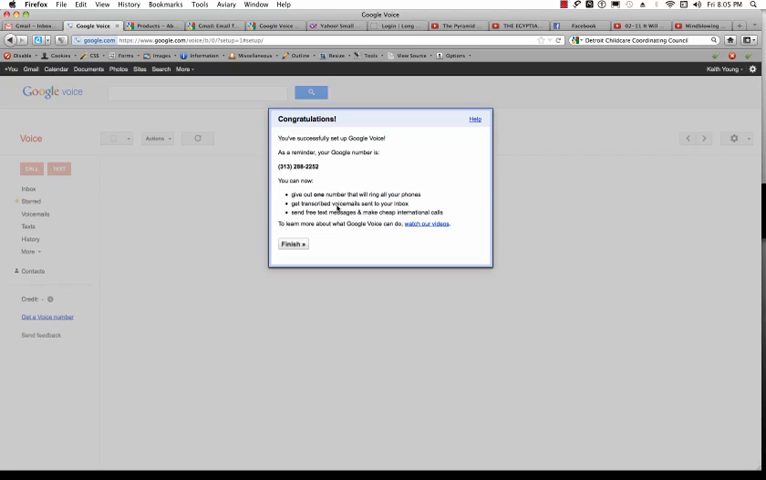
pyautogui.moveTo(350, 210)
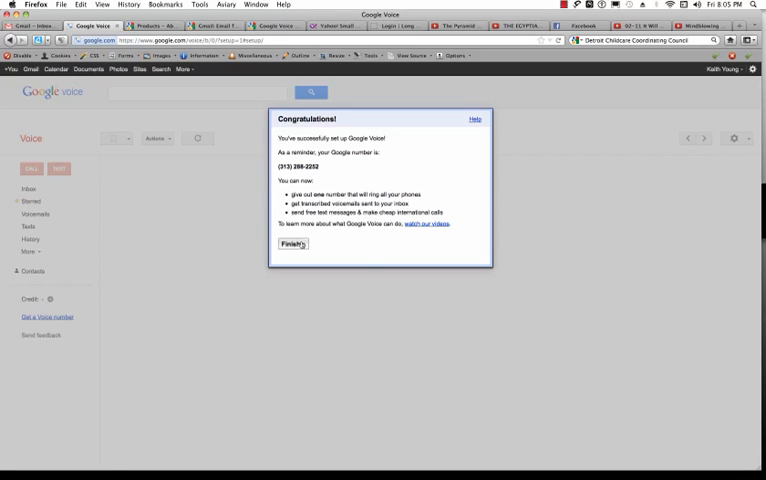
# - Finish setup from the Congratulations dialog and land in the Voice inbox
pyautogui.click(292, 244)
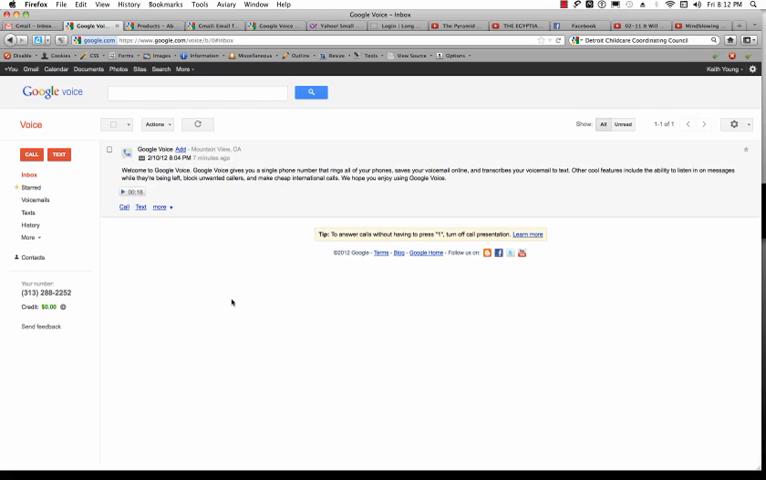
pyautogui.moveTo(232, 300)
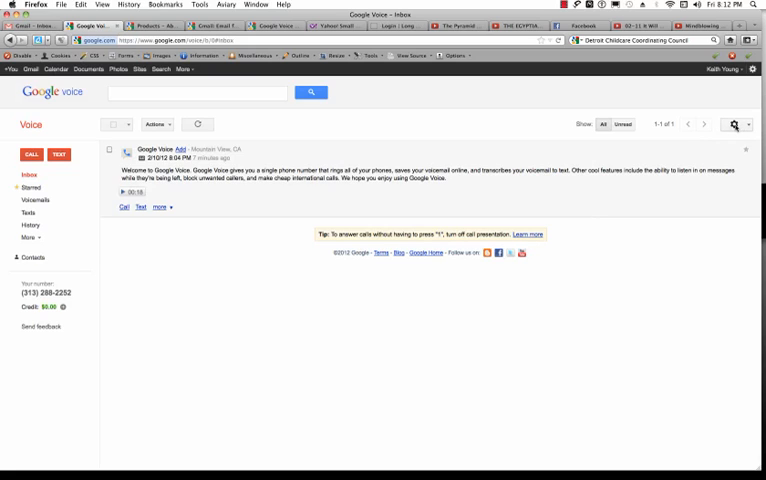
pyautogui.moveTo(734, 124)
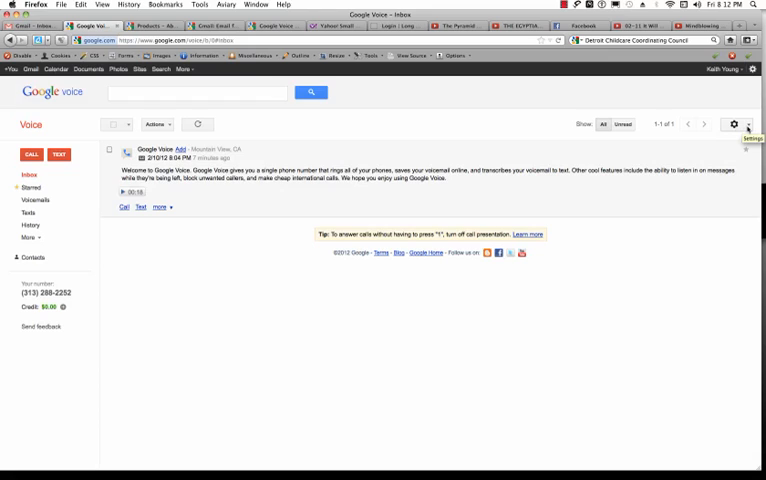
# - Choose Settings from the gear menu to reach Voicemail & Text settings
pyautogui.click(748, 124)
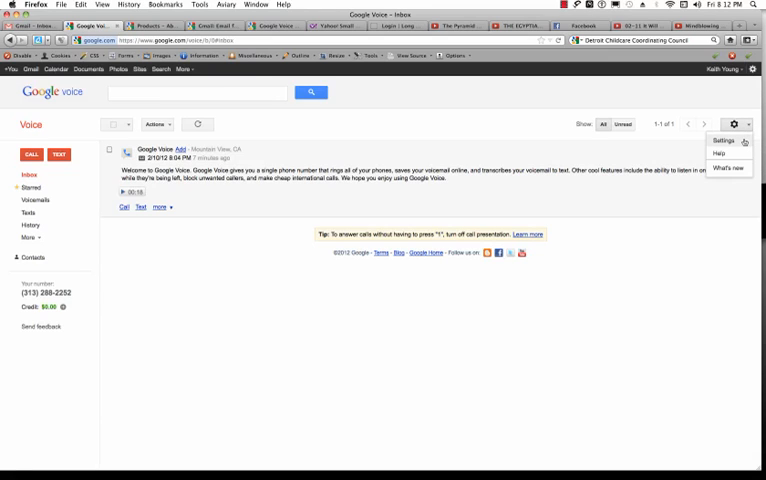
pyautogui.click(722, 140)
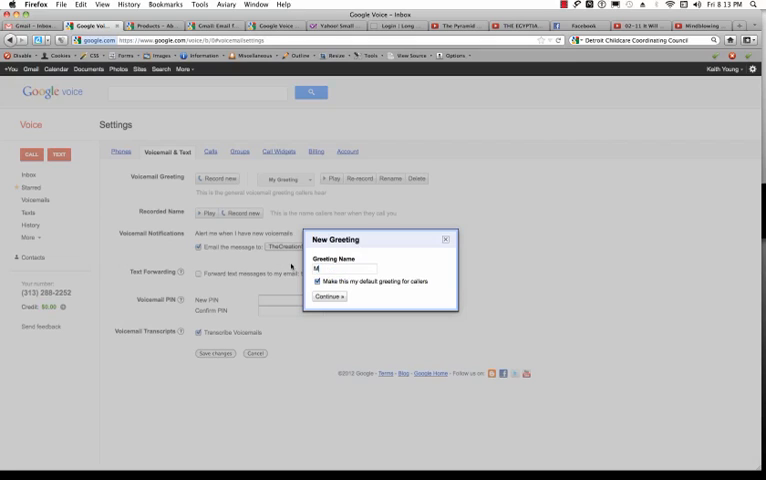
# - Name the new default greeting 'My first greeting' and continue to recording
pyautogui.write('y first')
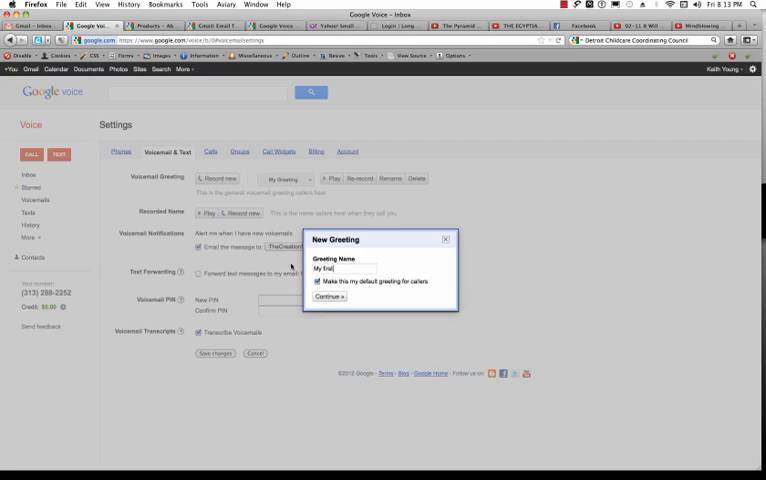
pyautogui.write('greeting')
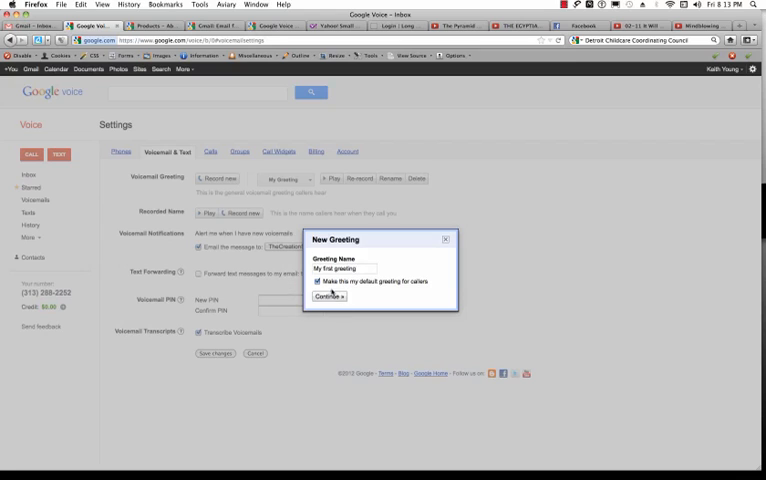
pyautogui.click(328, 296)
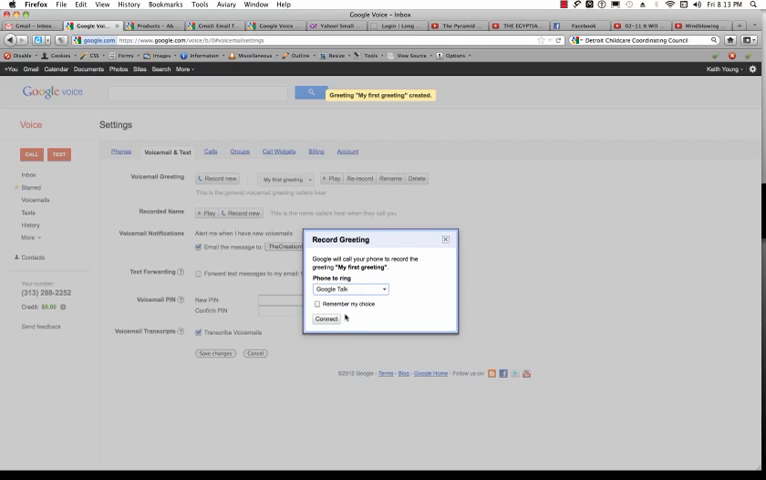
# - Record 'My first greeting' via a call to the Mobile phone, then dismiss the recording dialog
pyautogui.click(350, 288)
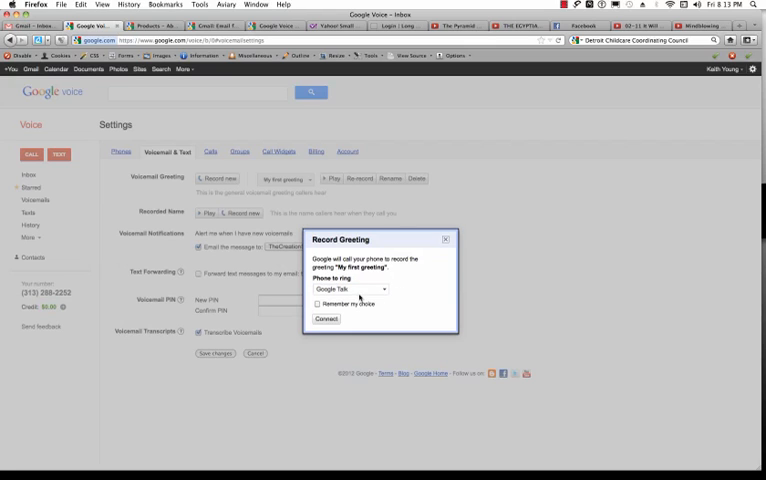
pyautogui.click(350, 288)
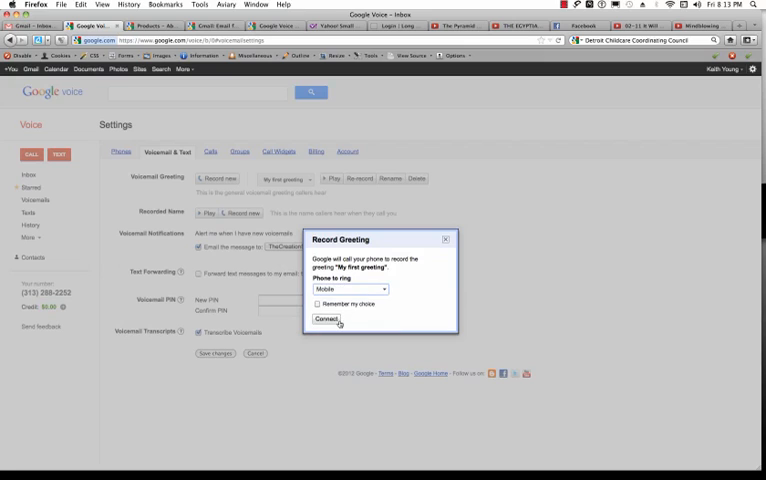
pyautogui.click(328, 320)
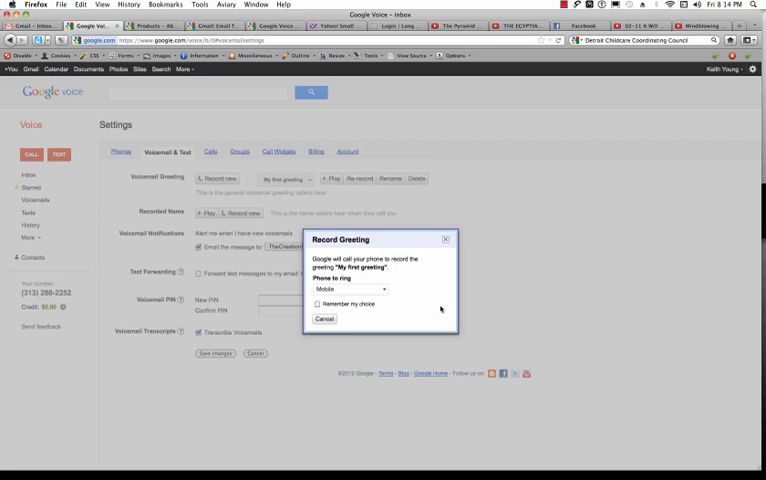
pyautogui.click(324, 318)
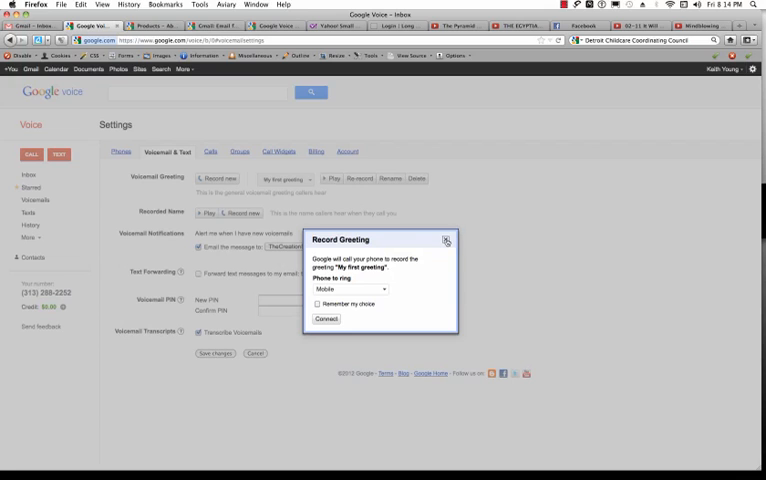
pyautogui.click(448, 242)
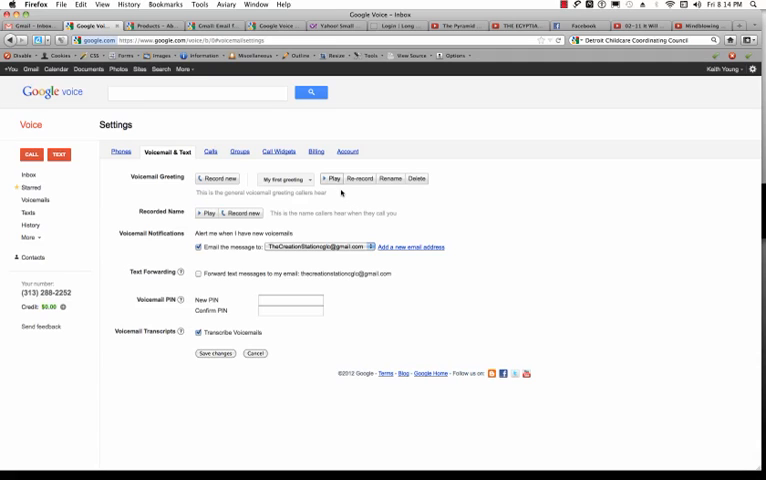
pyautogui.moveTo(340, 192)
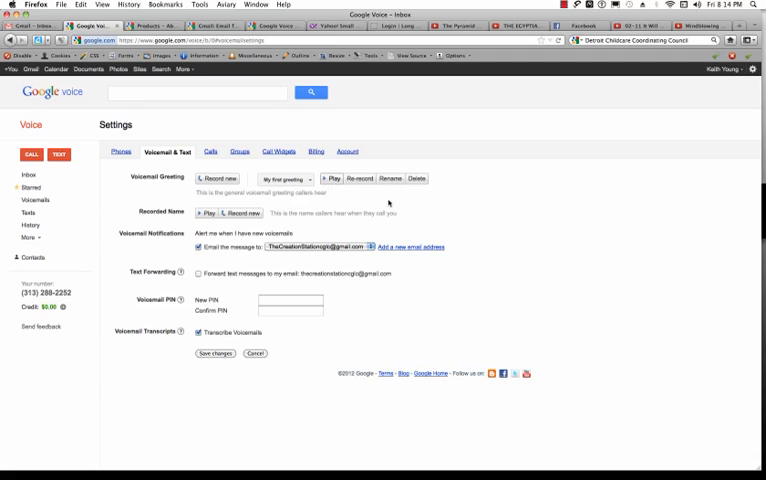
pyautogui.moveTo(170, 208)
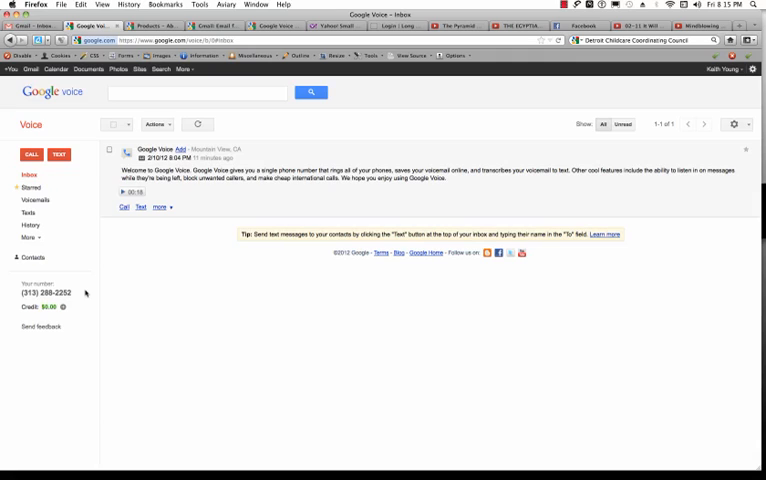
pyautogui.moveTo(92, 292)
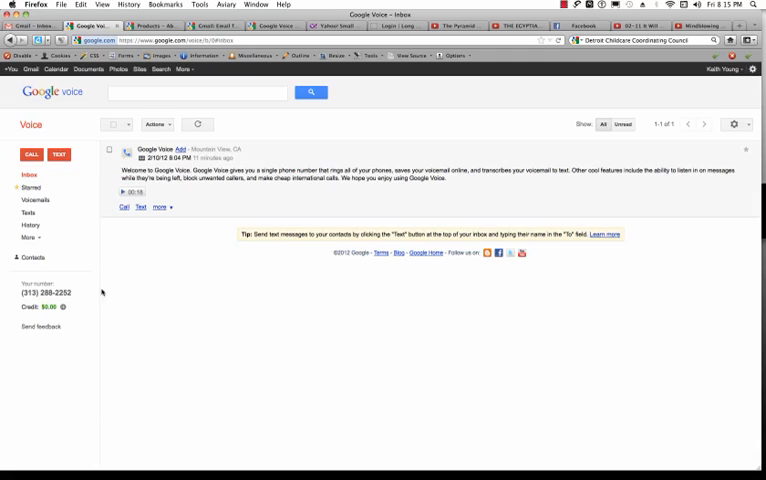
# - Show the gear icon's account options list over the Google Voice inbox
pyautogui.click(738, 124)
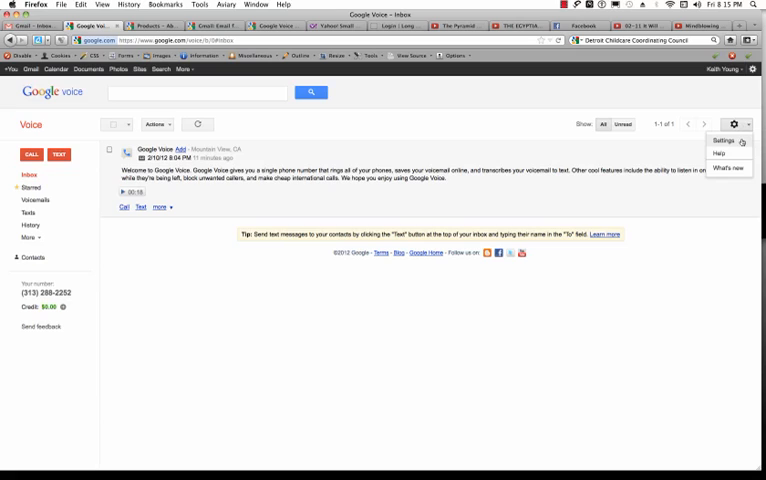